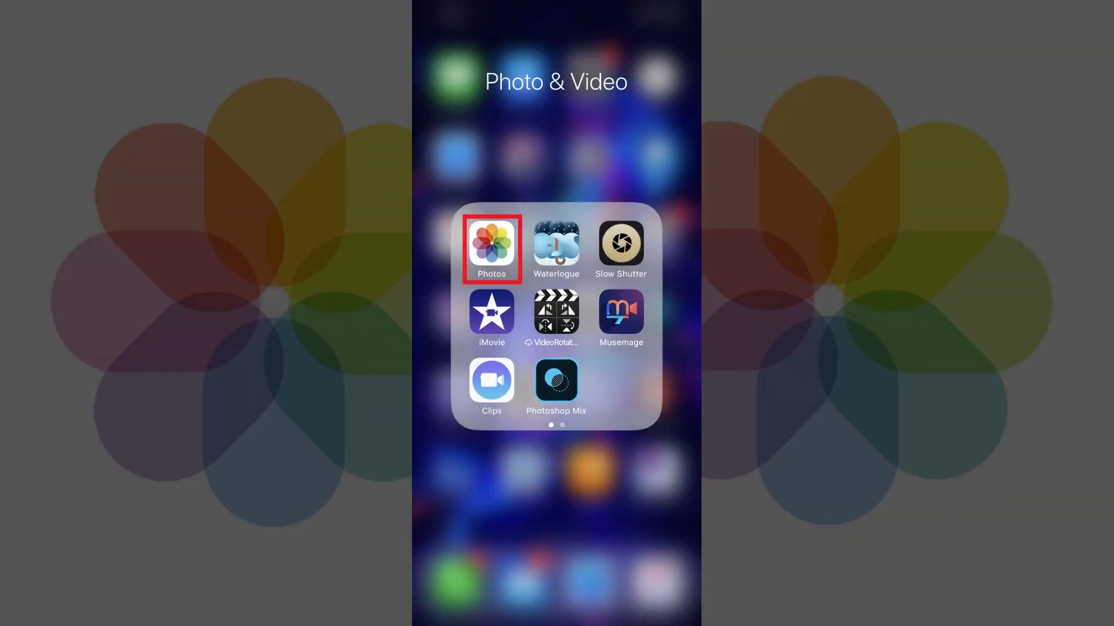
# Launch Photos from the Photo & Video folder to reach the library.
pyautogui.click(491, 248)
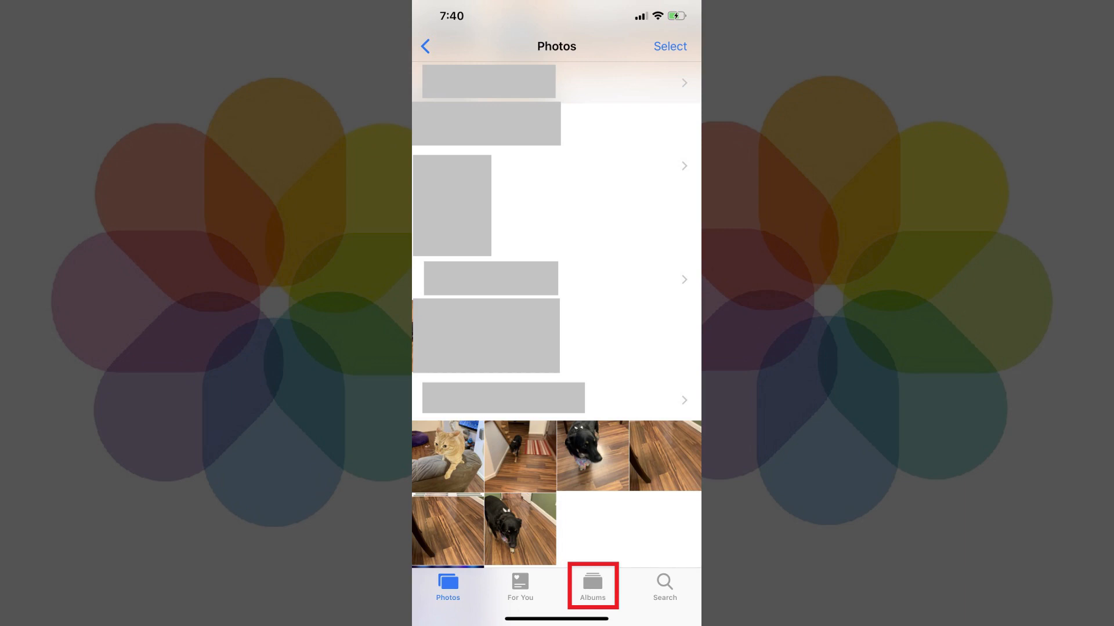
# Go to Albums and scroll to the Media Types list showing Live Photos (30).
pyautogui.click(592, 585)
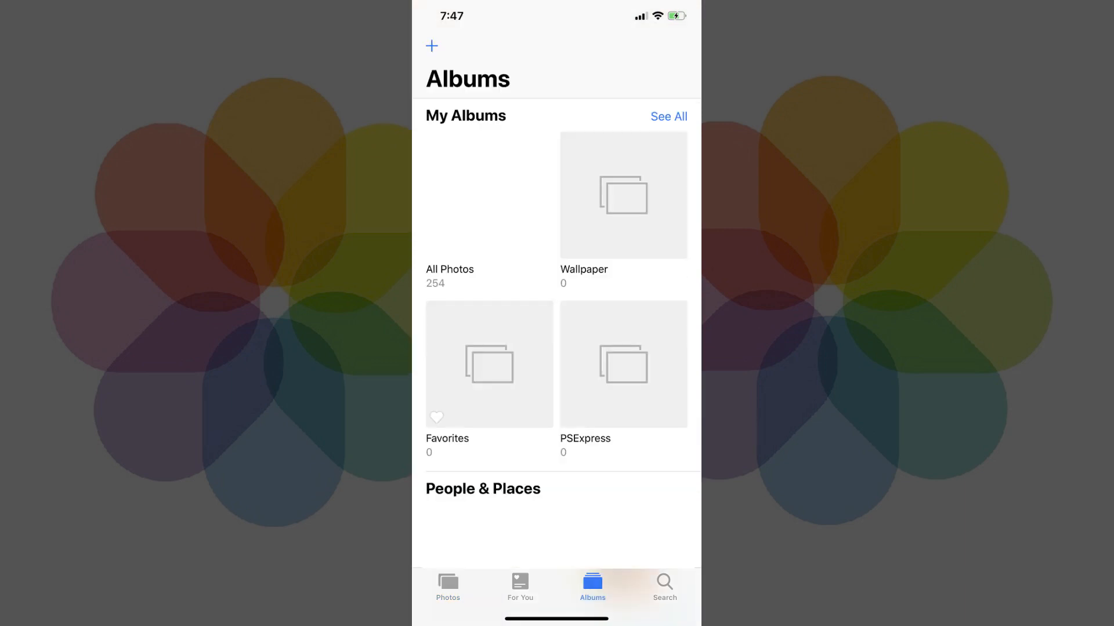
pyautogui.scroll(-3)
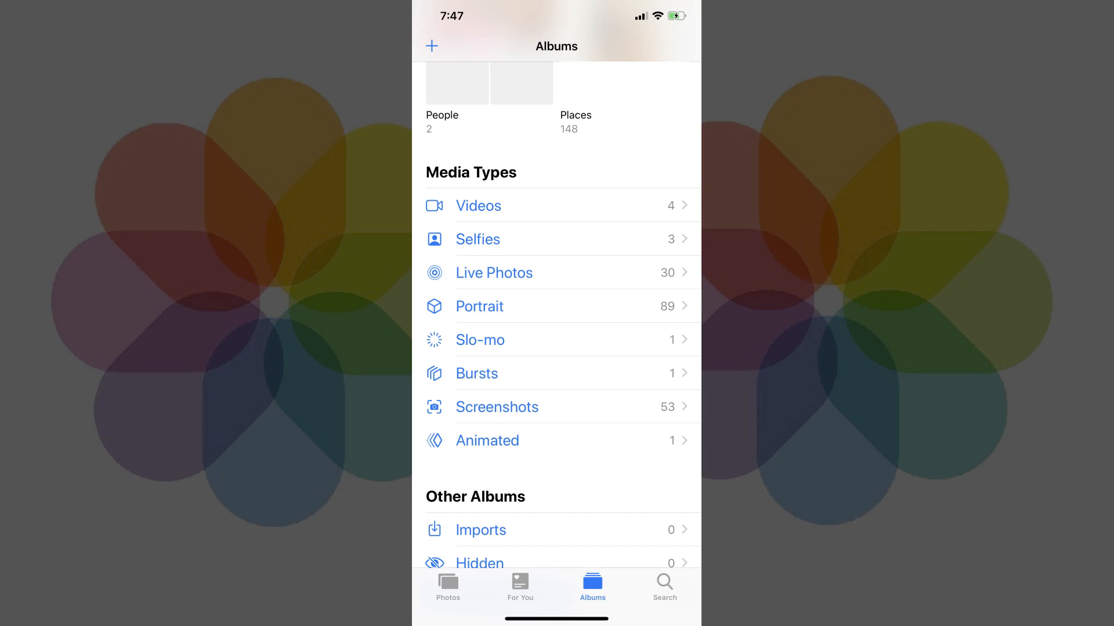
pyautogui.click(495, 273)
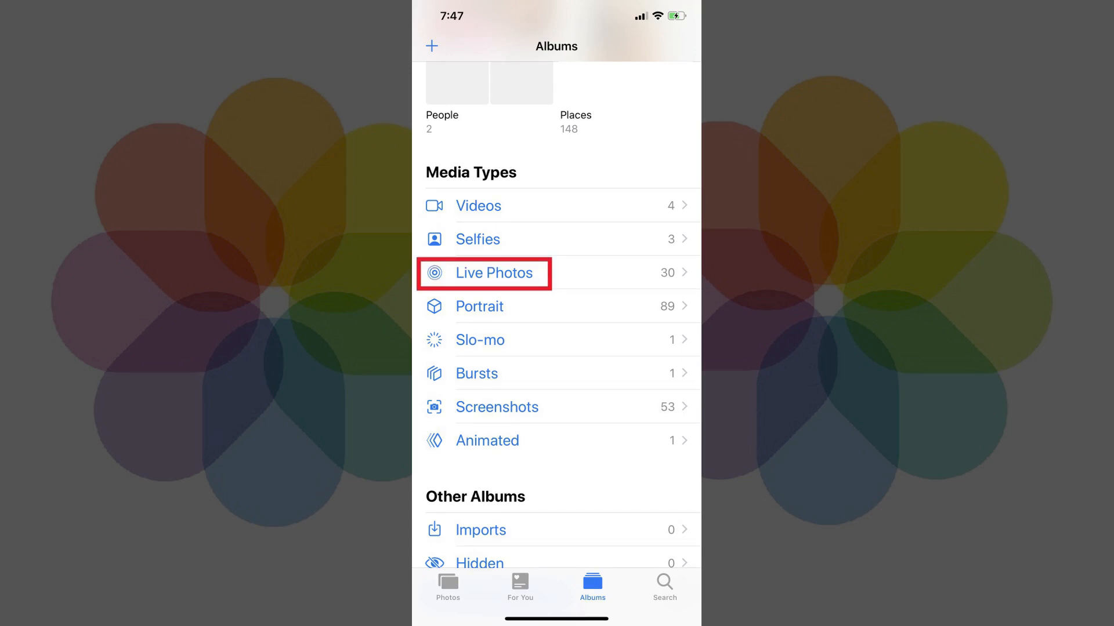
# Open the dog Live Photo and reveal its Live, Loop, Bounce effects.
pyautogui.click(489, 273)
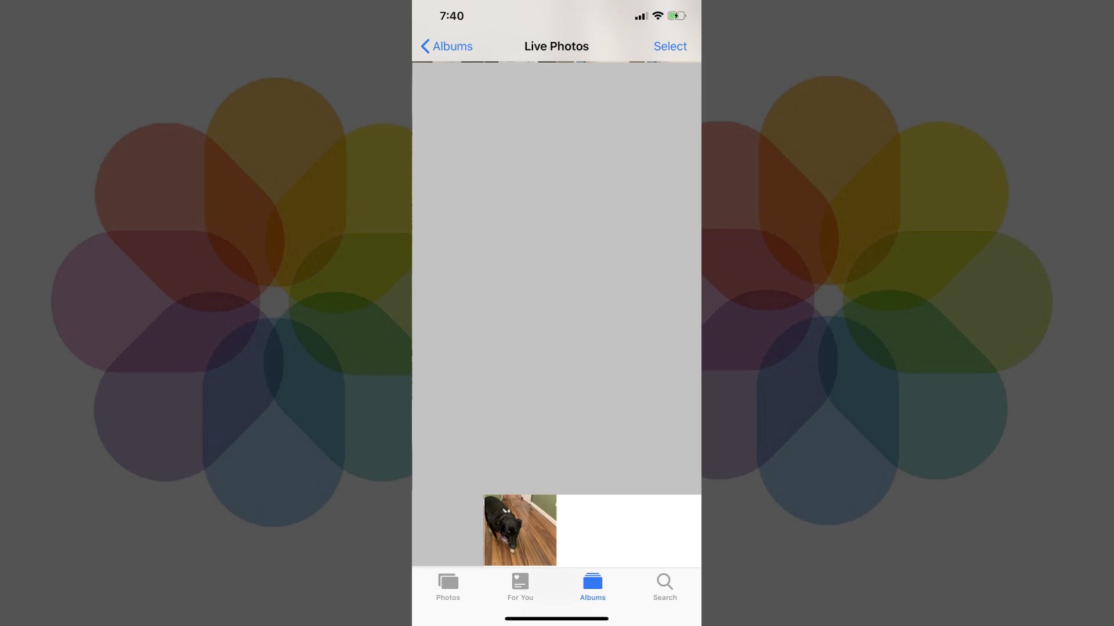
pyautogui.click(519, 530)
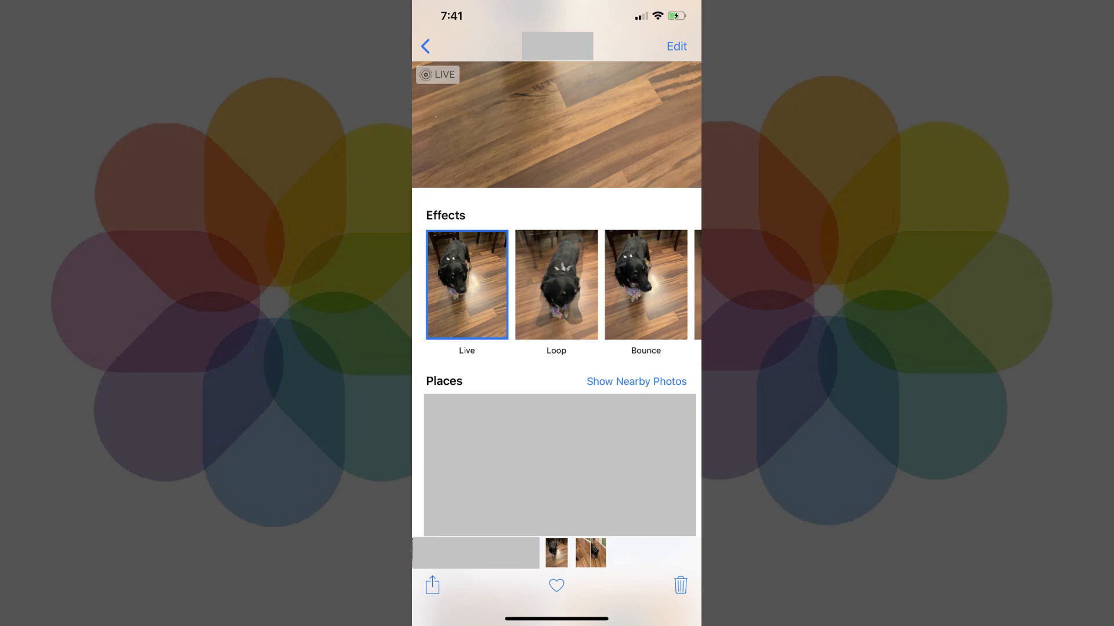
# Apply the Loop effect so the dog photo plays as a looping clip.
pyautogui.click(556, 285)
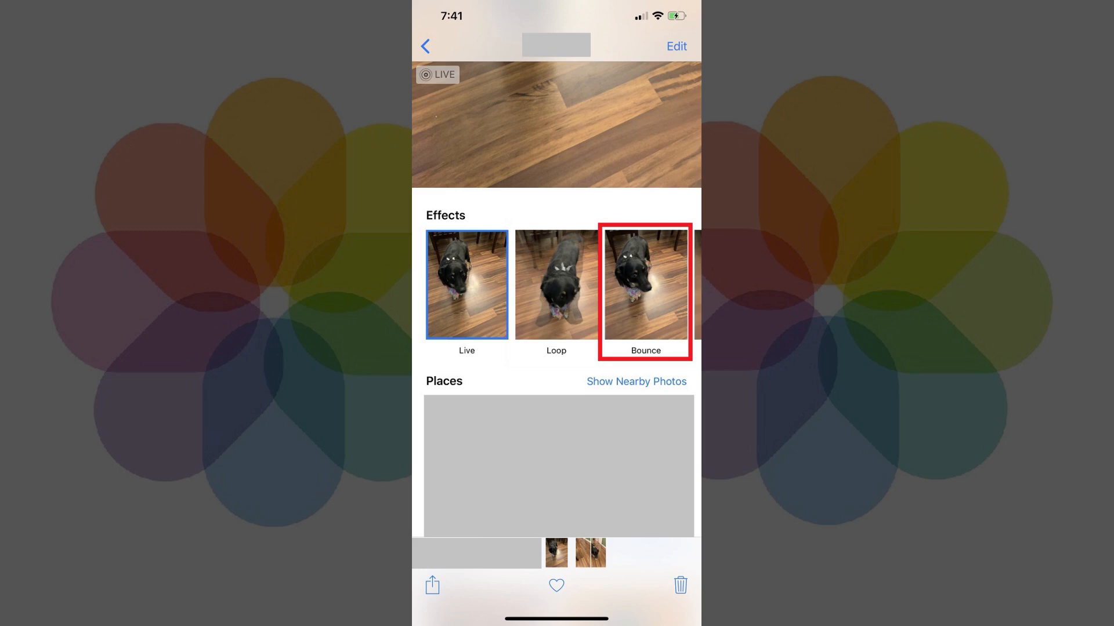
pyautogui.click(556, 284)
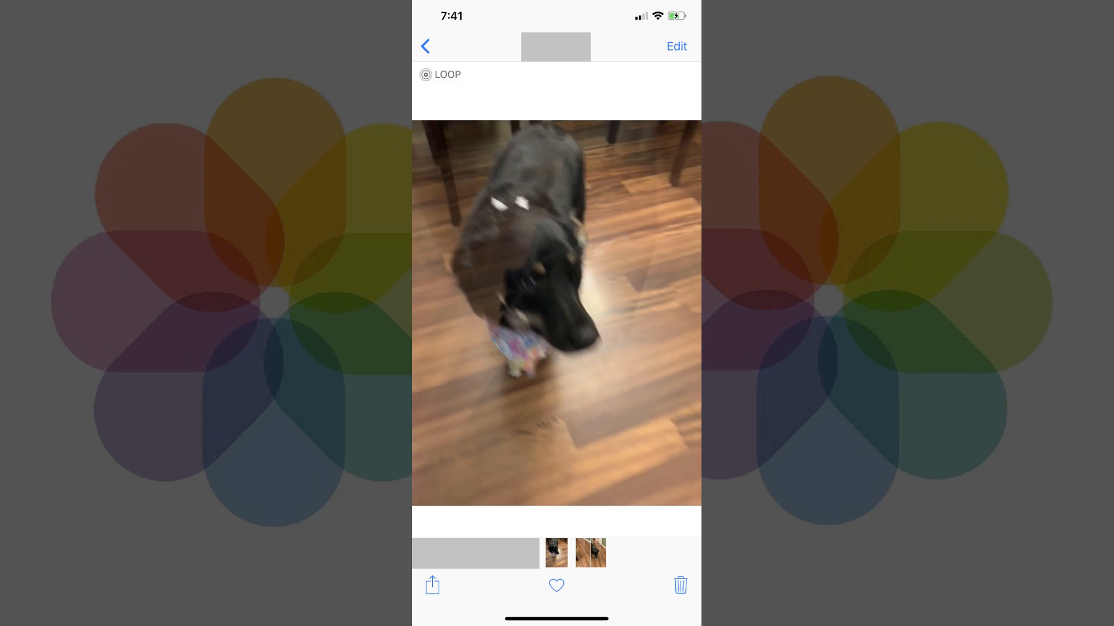
# Share the looped dog photo via the share sheet and return to Albums.
pyautogui.click(438, 74)
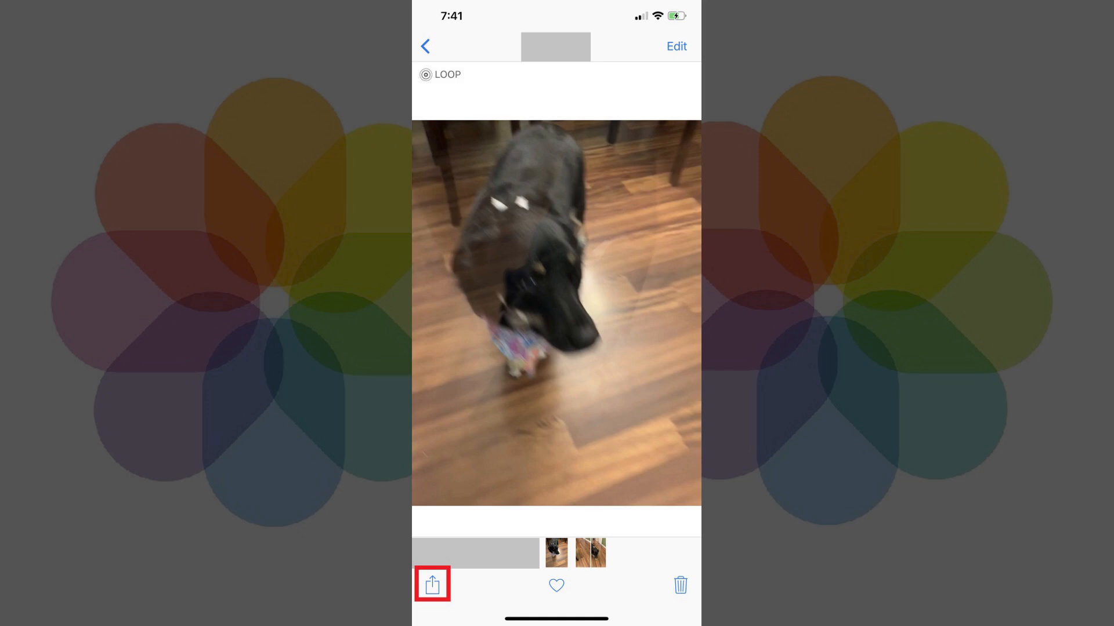
pyautogui.click(431, 585)
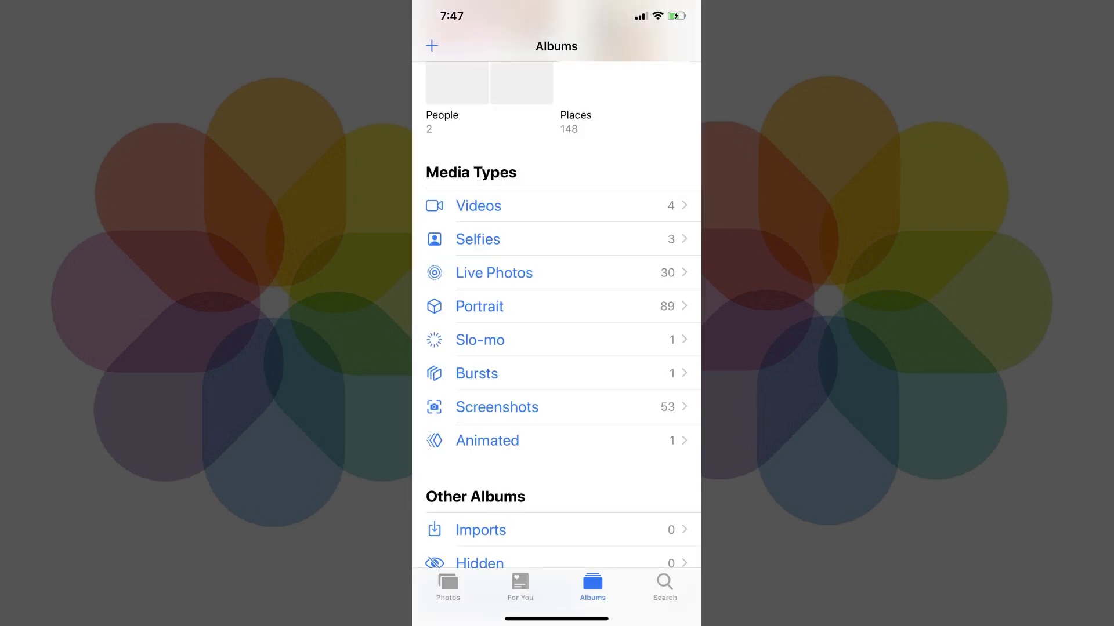
# Open the Animated album, now containing the single looping dog clip.
pyautogui.click(486, 441)
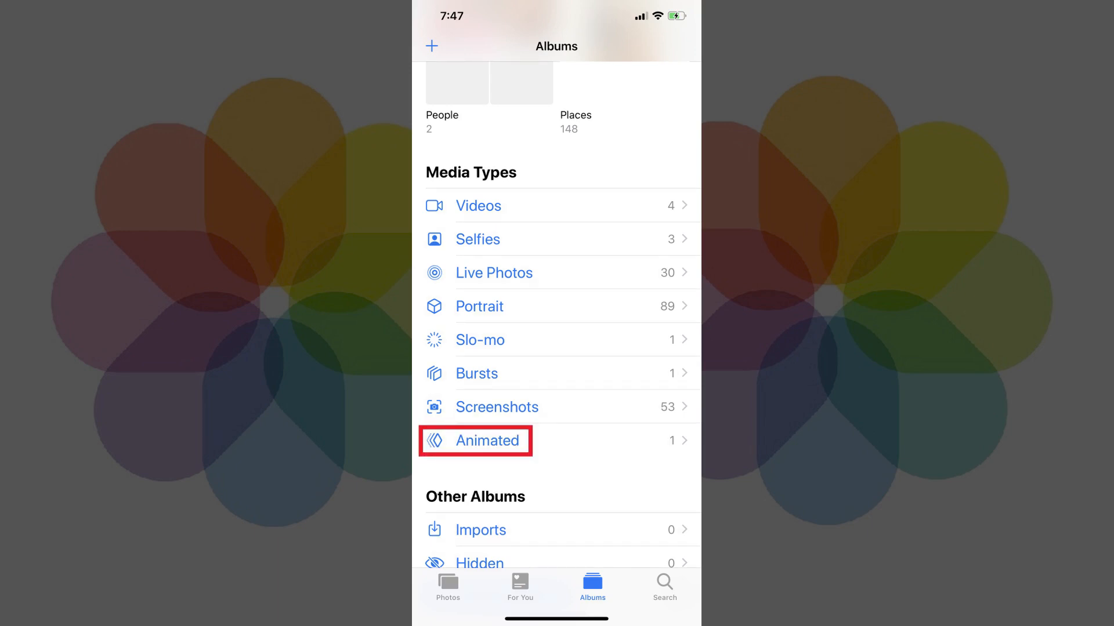
pyautogui.click(485, 441)
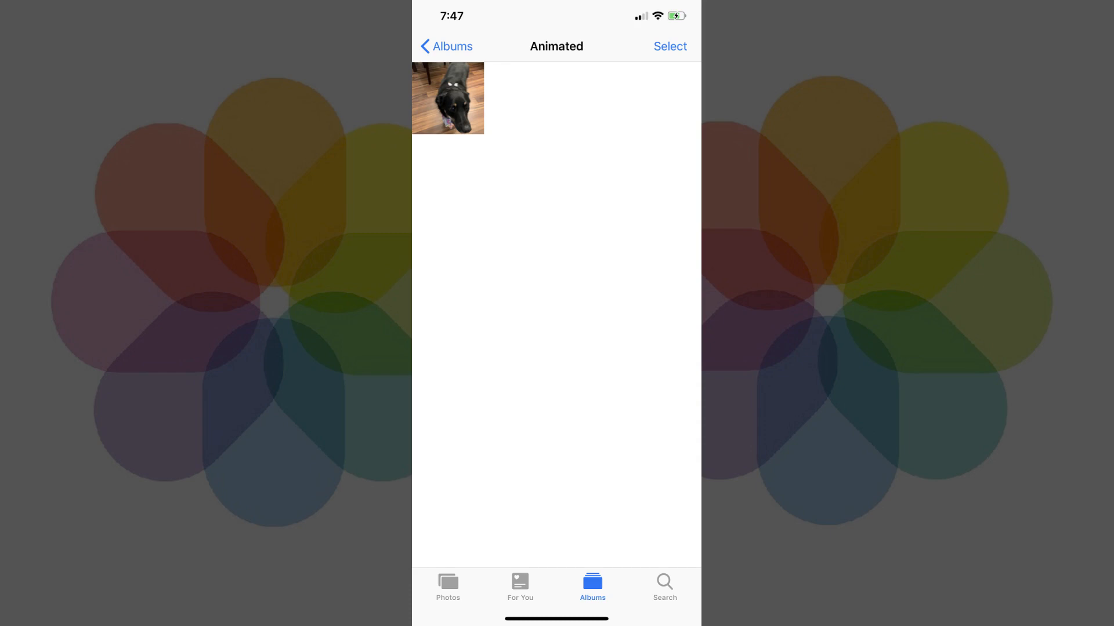